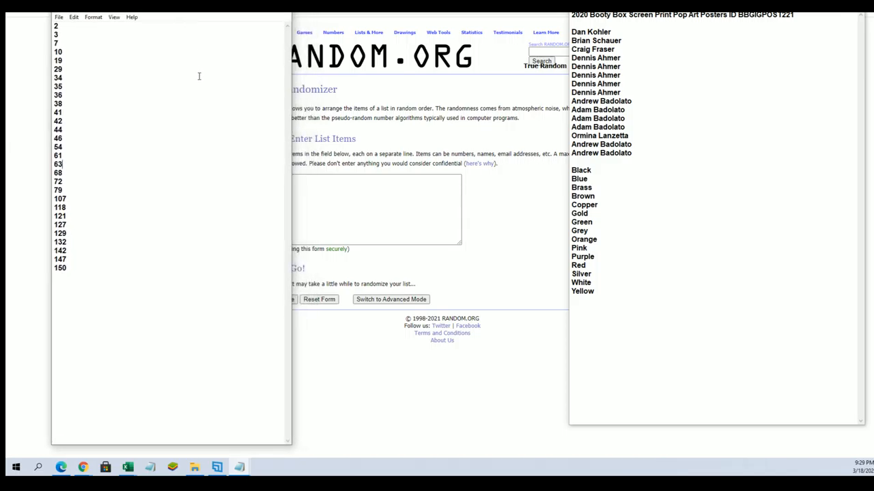
Copy the list of 29 numbers and randomize it on the List Randomizer
double_click(56, 26)
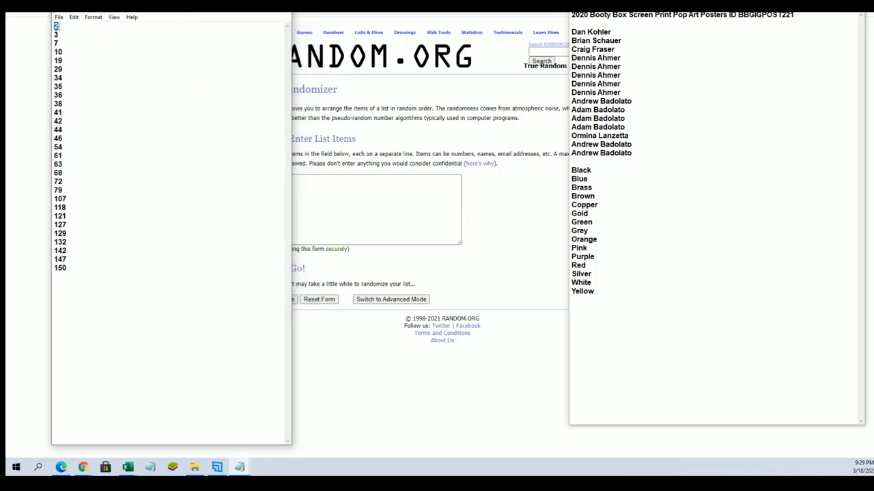
right_click(103, 137)
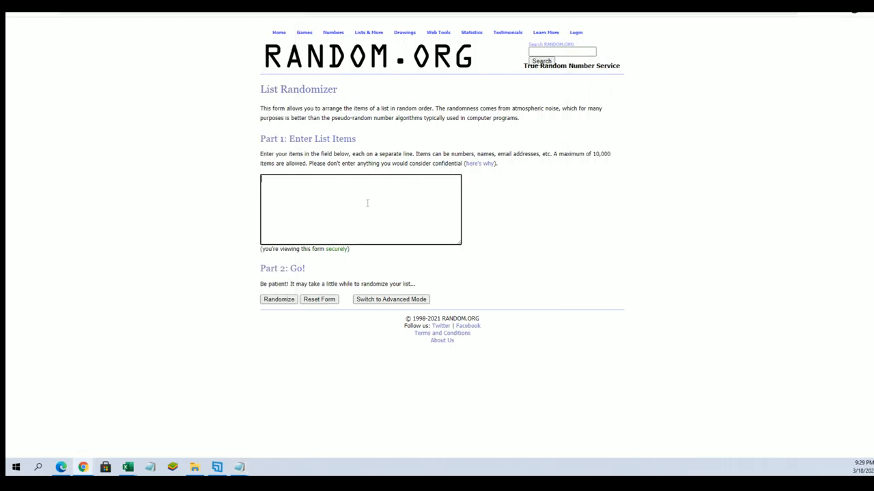
click(279, 299)
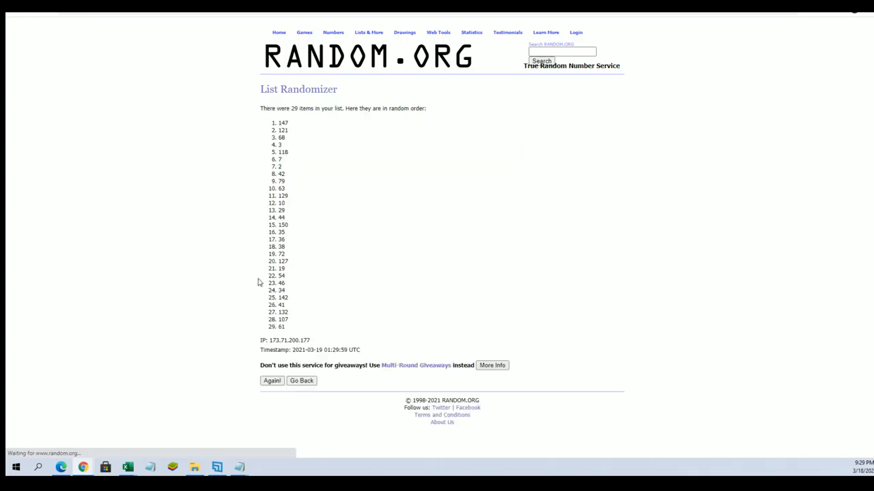
Reshuffle the number list with Again! until it has been randomized seven times
click(272, 380)
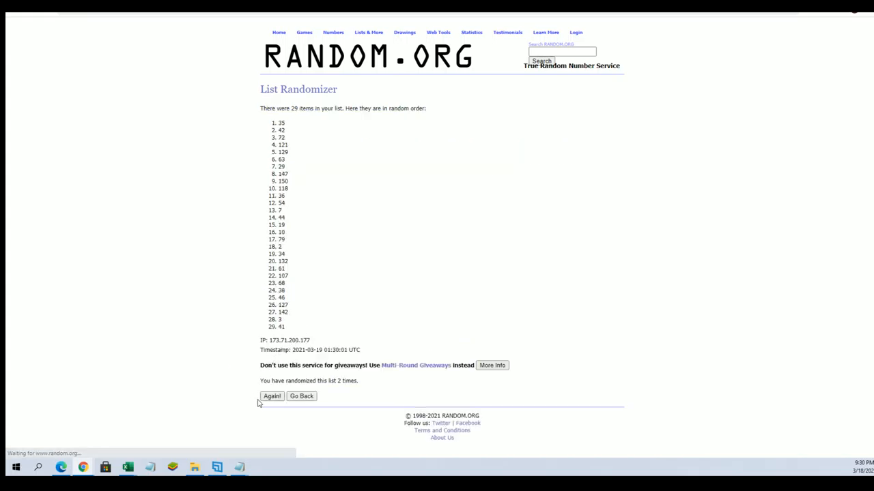
click(272, 396)
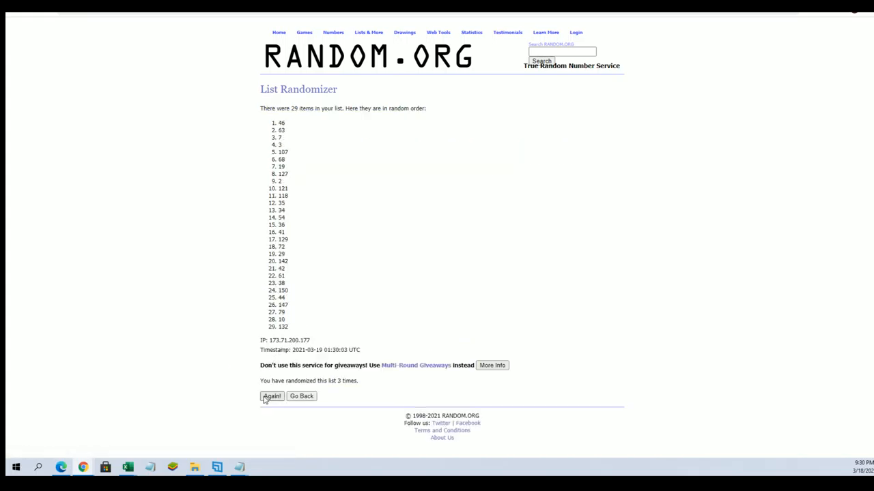
click(272, 396)
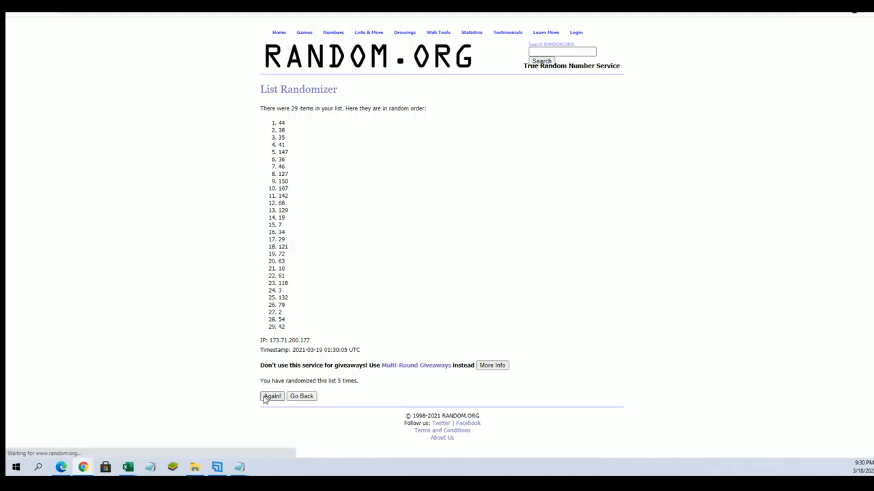
click(271, 396)
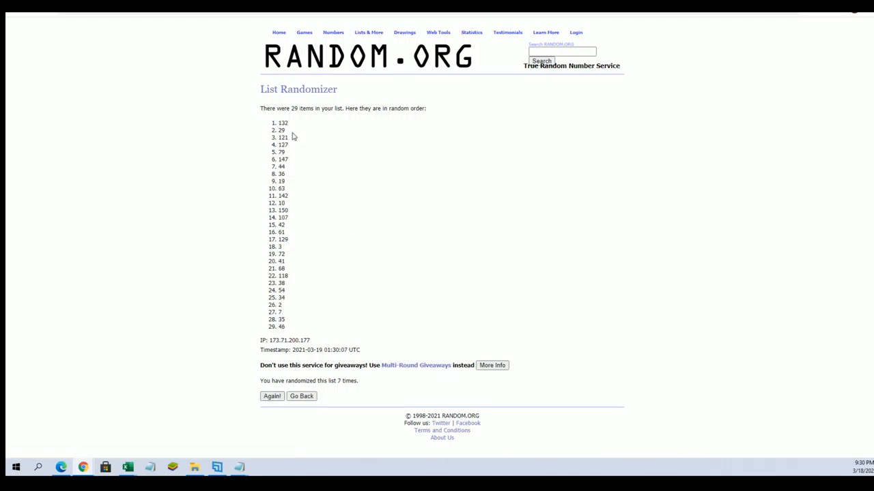
double_click(281, 123)
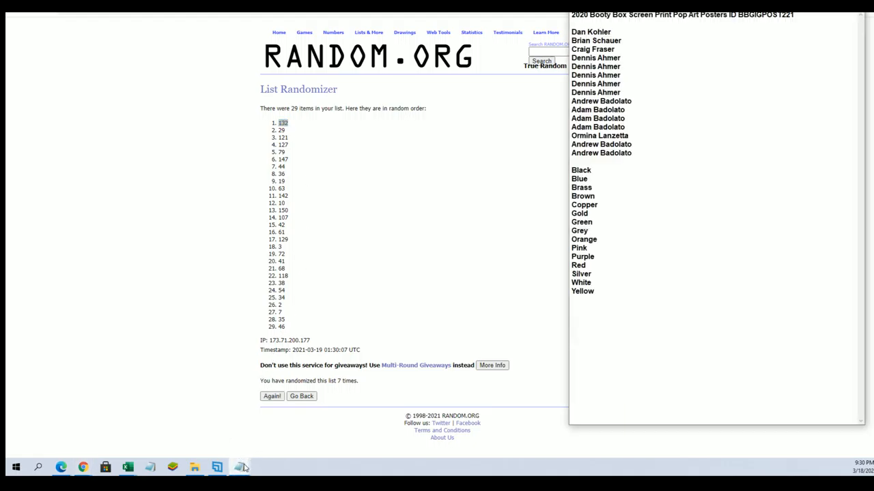
click(216, 467)
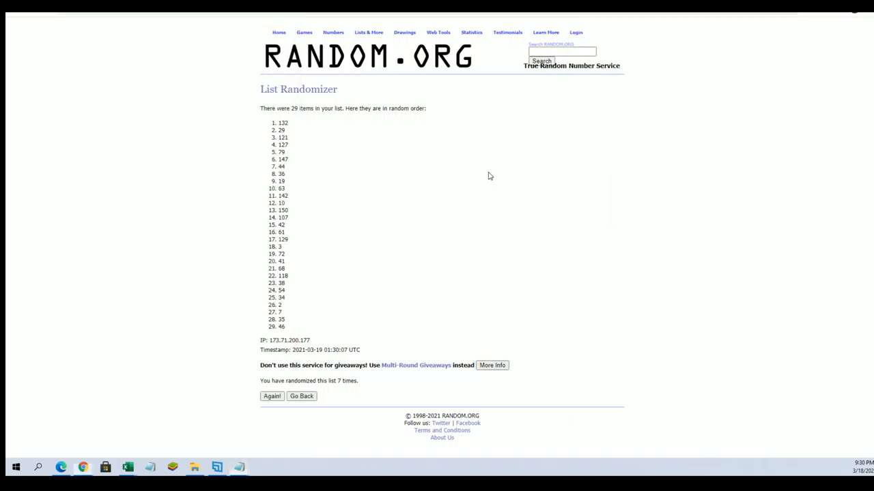
Load a fresh, empty List Randomizer form from the Lists & More menu
click(368, 33)
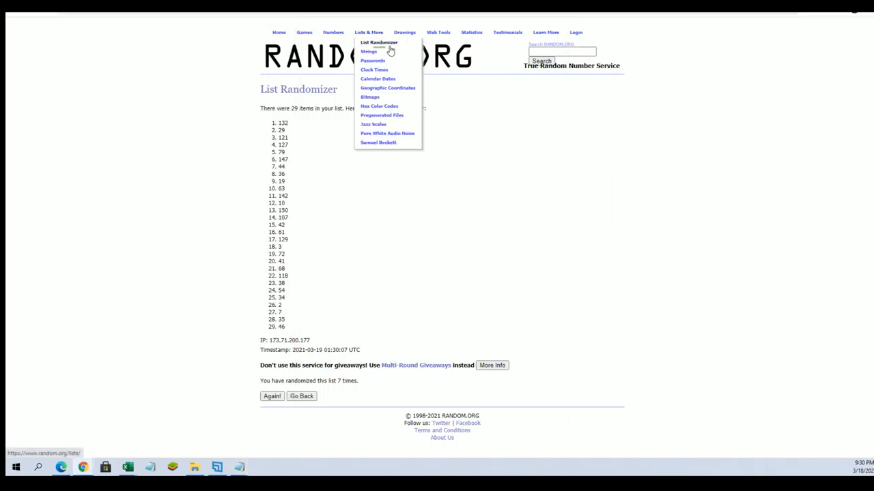
click(379, 42)
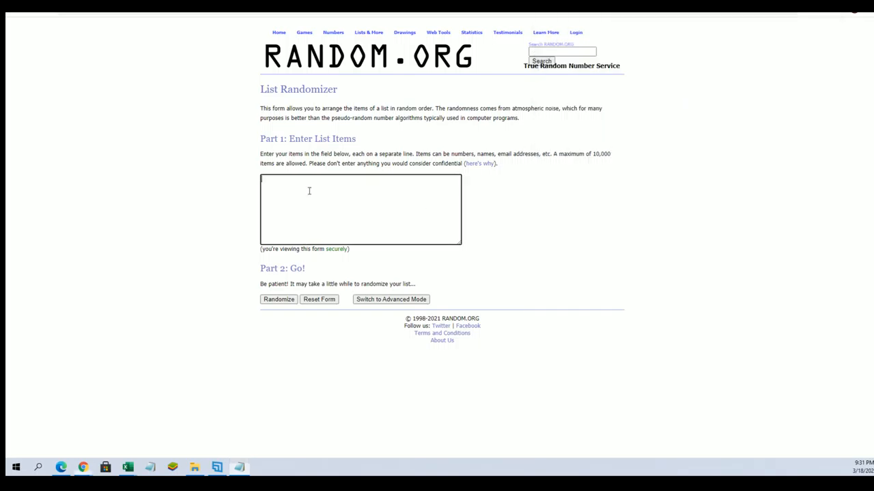
Paste the fifteen owner names and randomize them repeatedly until shuffled seven times
click(278, 301)
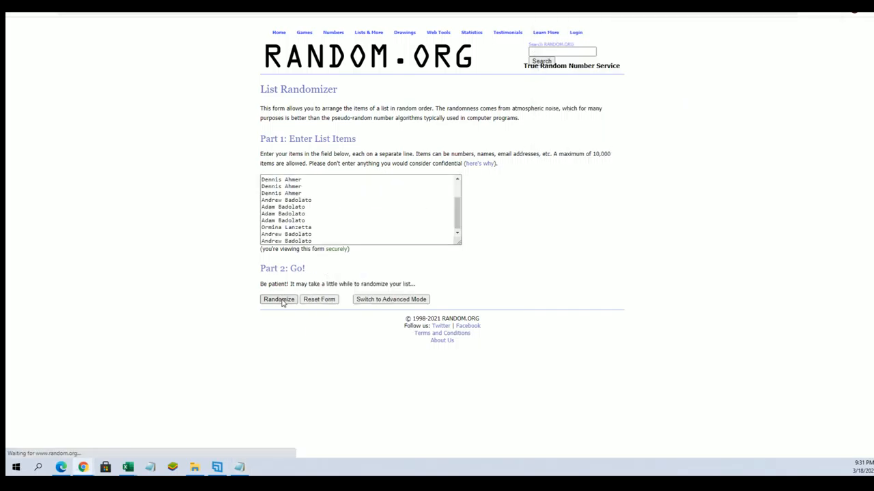
click(279, 299)
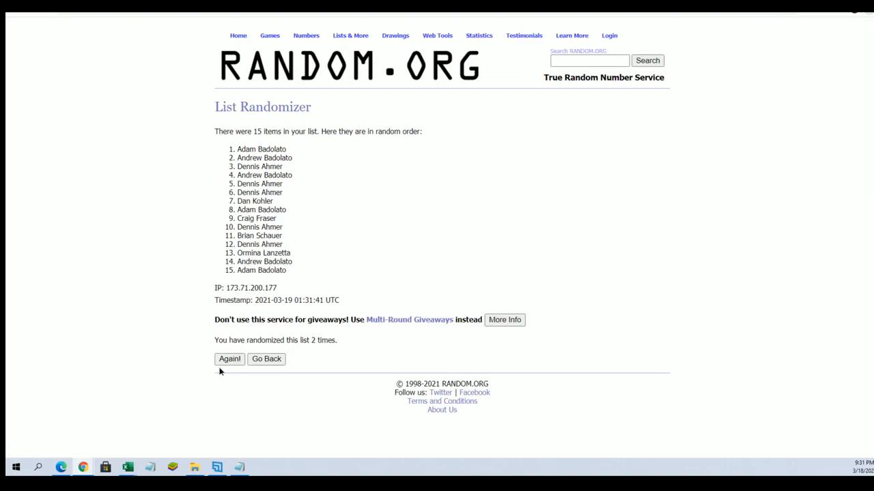
click(230, 359)
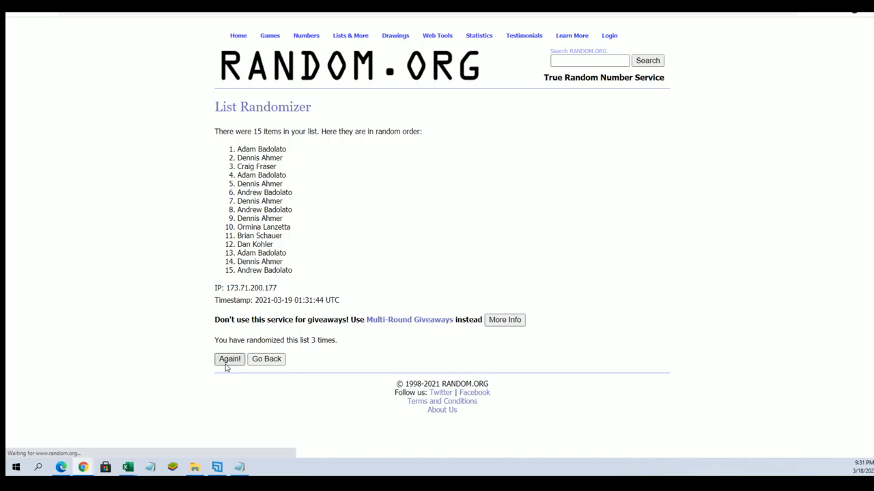
click(230, 359)
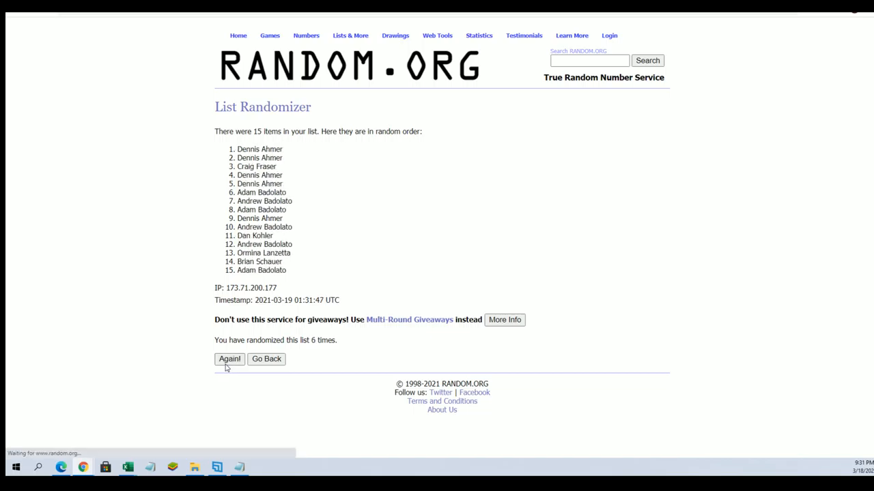
click(229, 359)
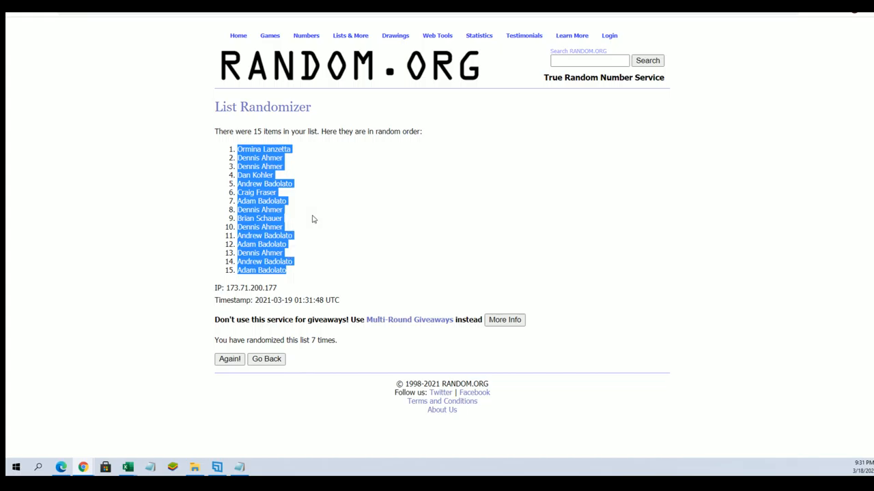
mouse_move(218, 246)
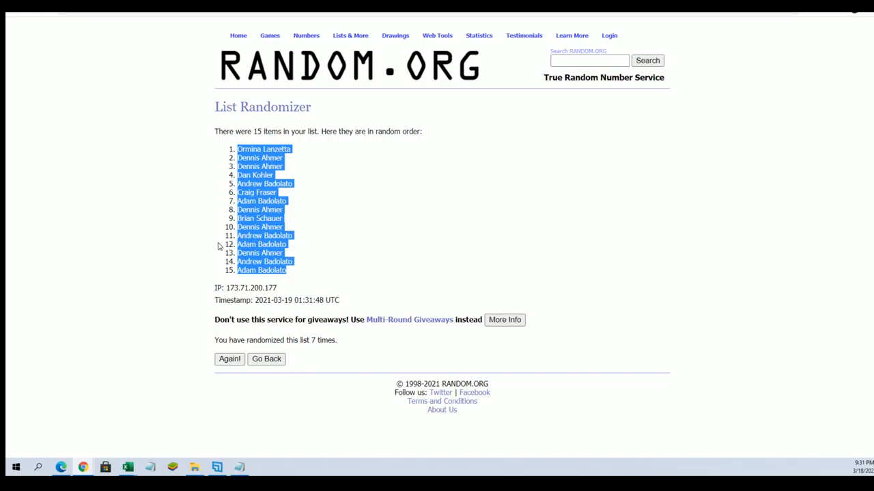
mouse_move(38, 437)
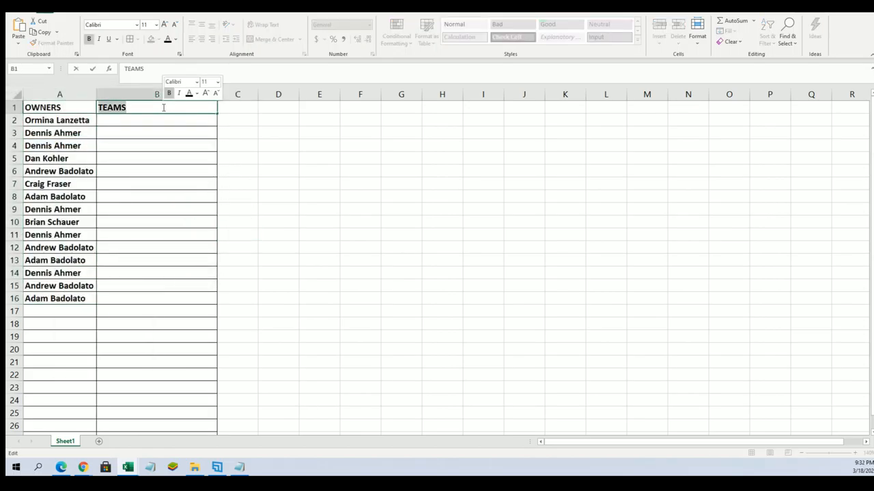
Change column B's heading from TEAMS to COLORS and commit it
text(CL)
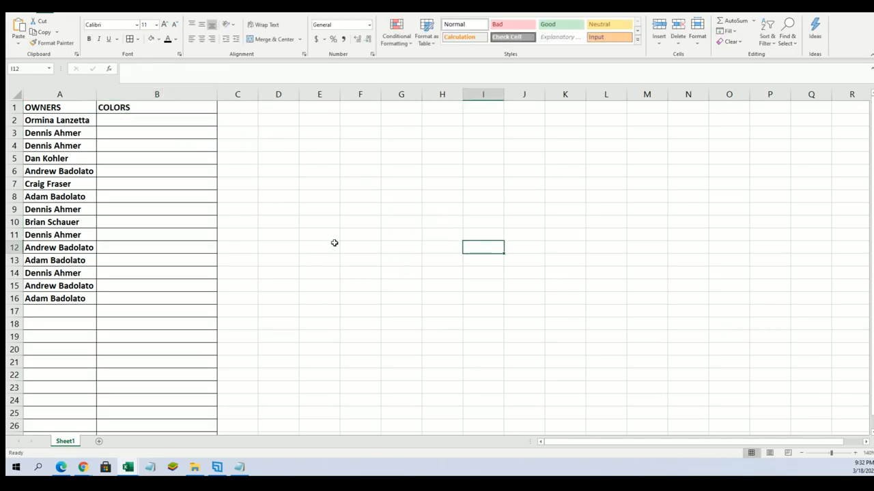
click(155, 121)
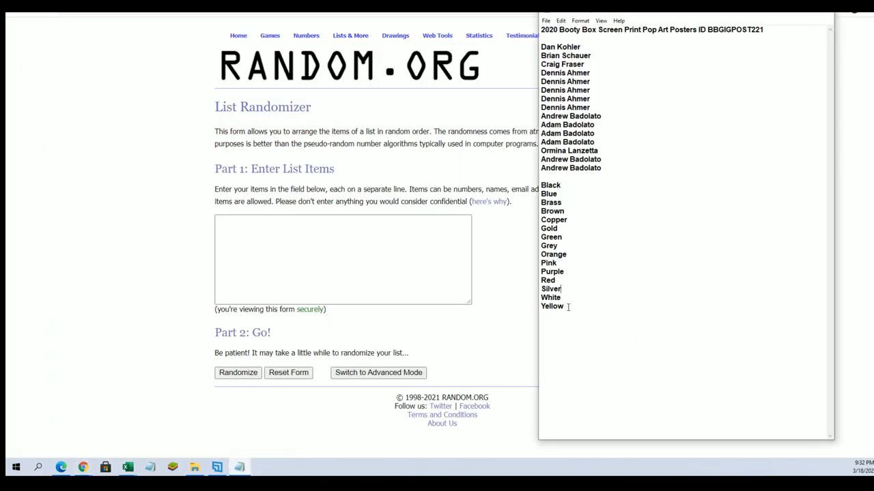
Copy the fifteen colours from Notepad and randomize them on the List Randomizer
right_click(552, 185)
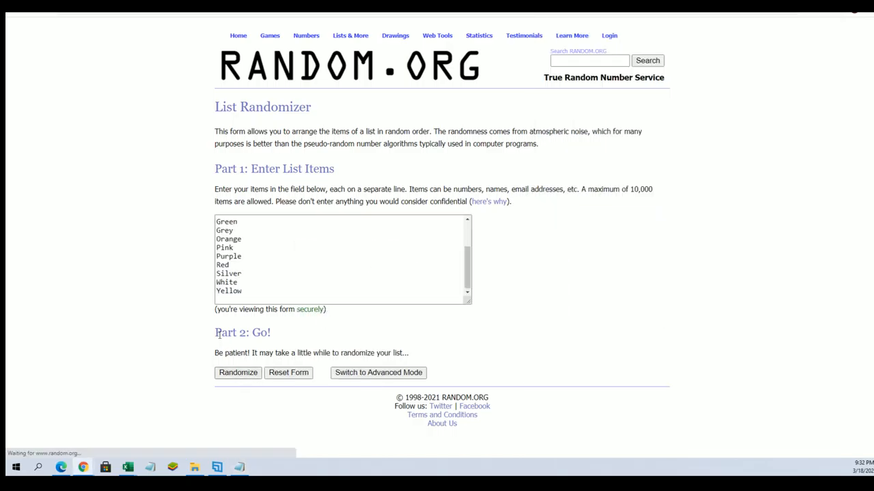
click(237, 373)
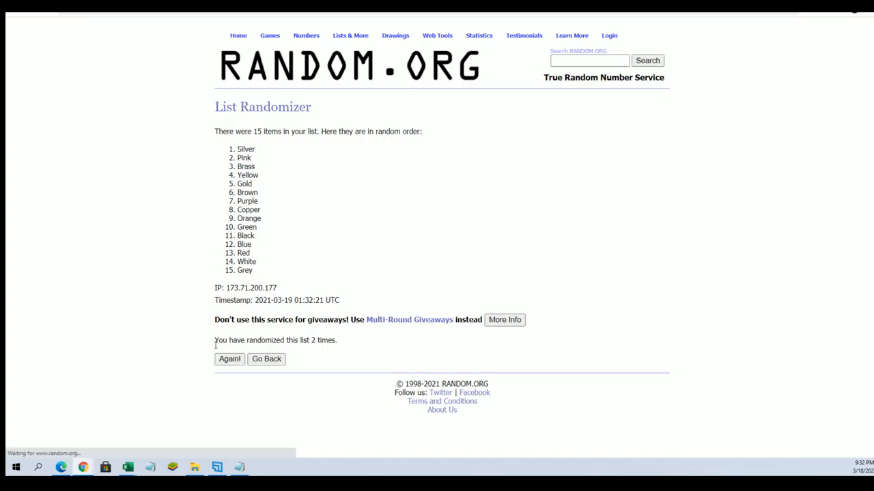
click(229, 359)
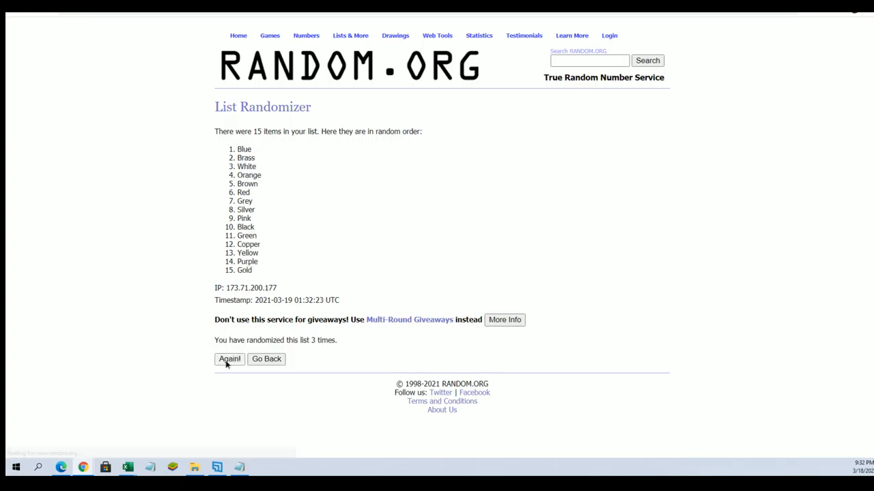
Reshuffle the colours several more times and fill Excel's COLORS column B2:B16 beside the owners
click(230, 359)
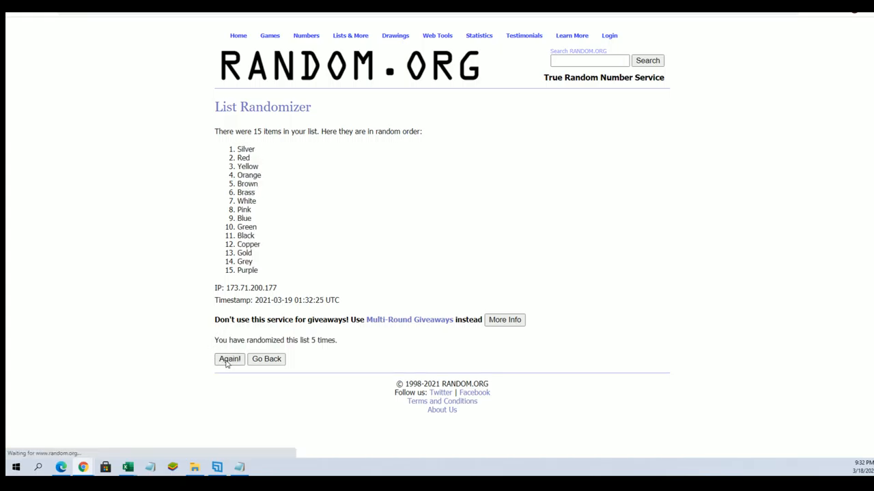
click(229, 359)
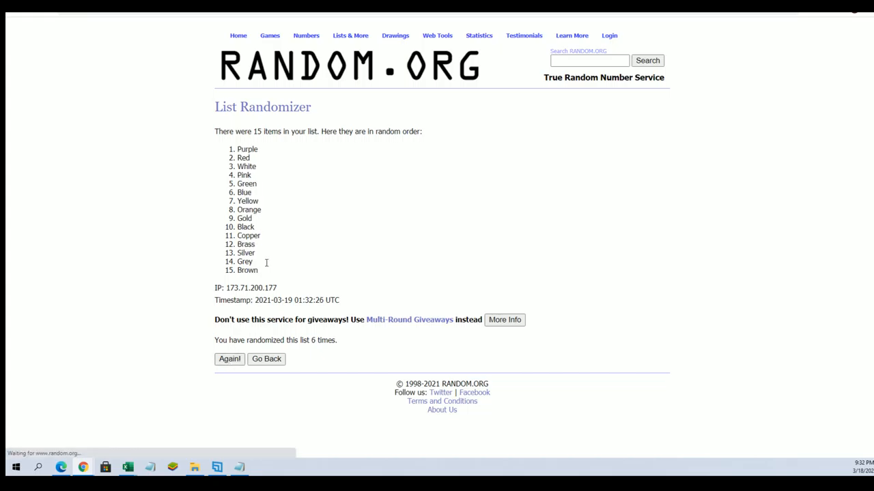
click(229, 359)
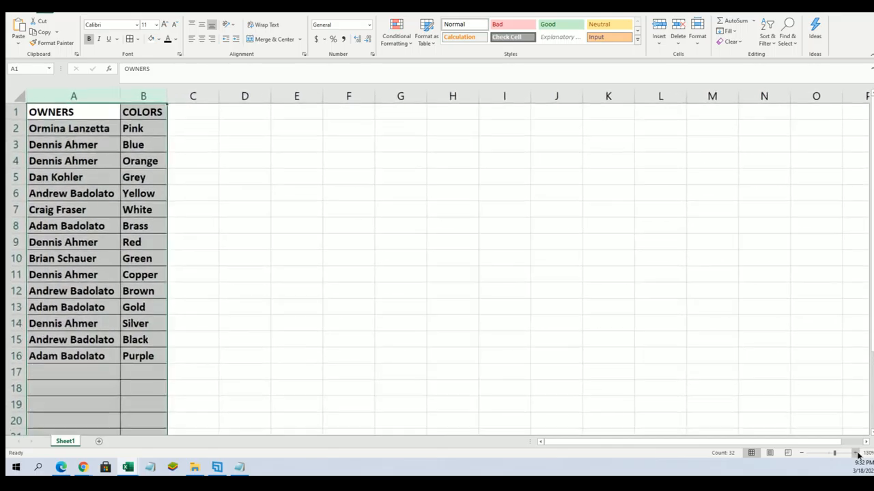
click(857, 454)
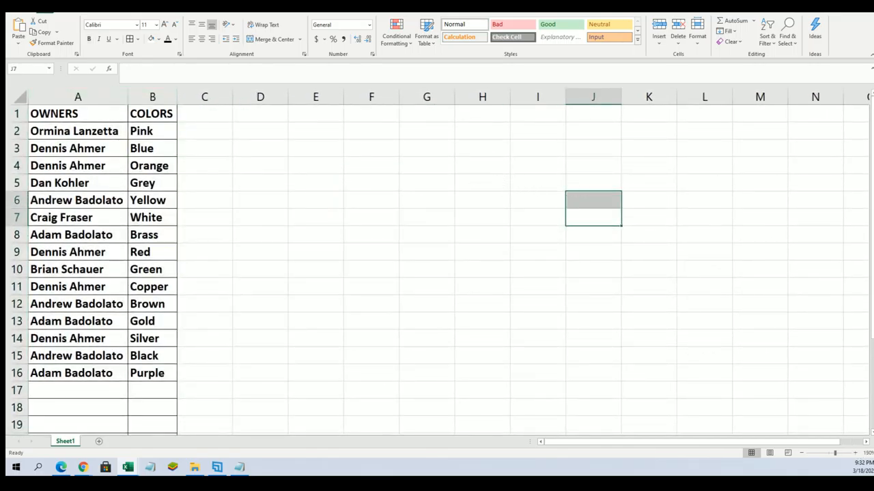